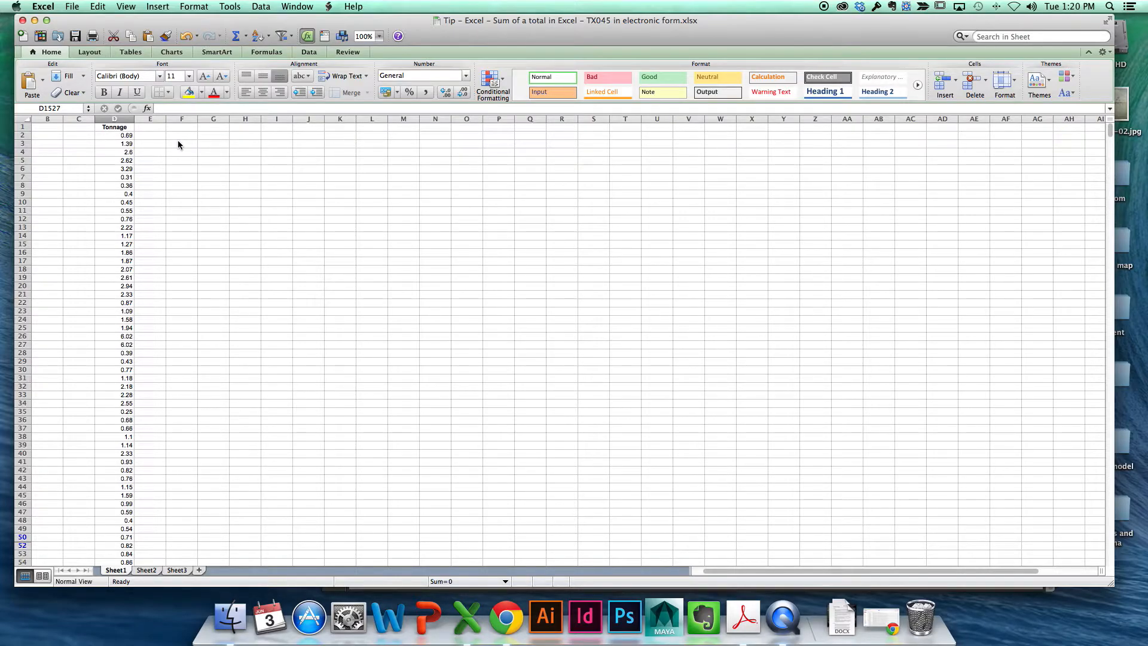
pyautogui.moveTo(179, 142)
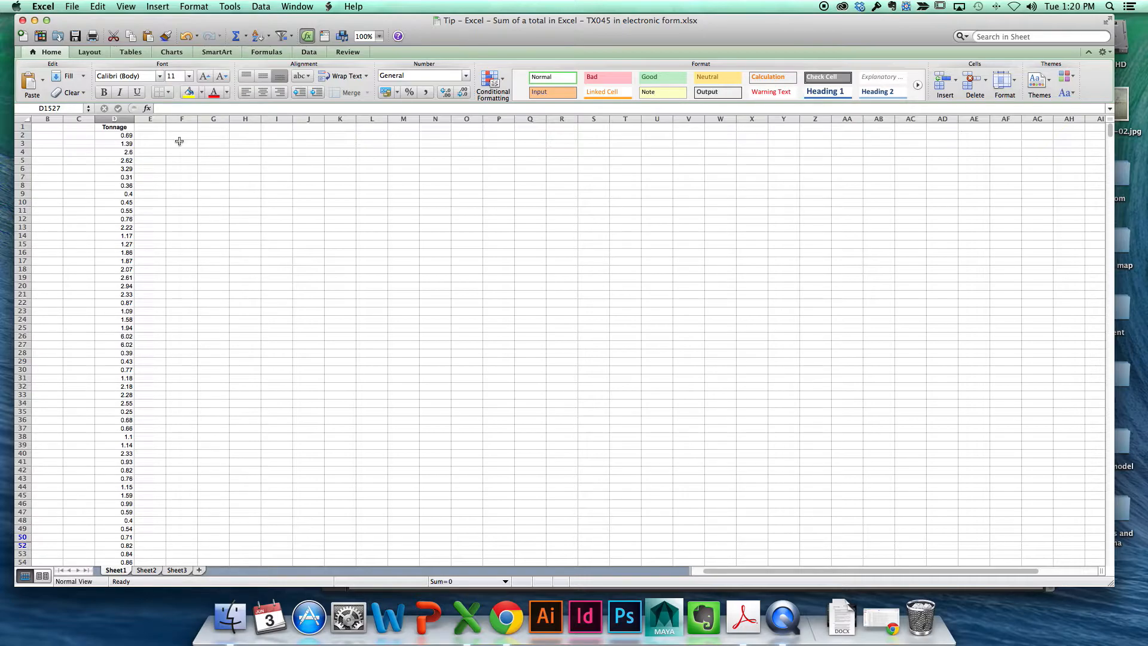
pyautogui.moveTo(109, 138)
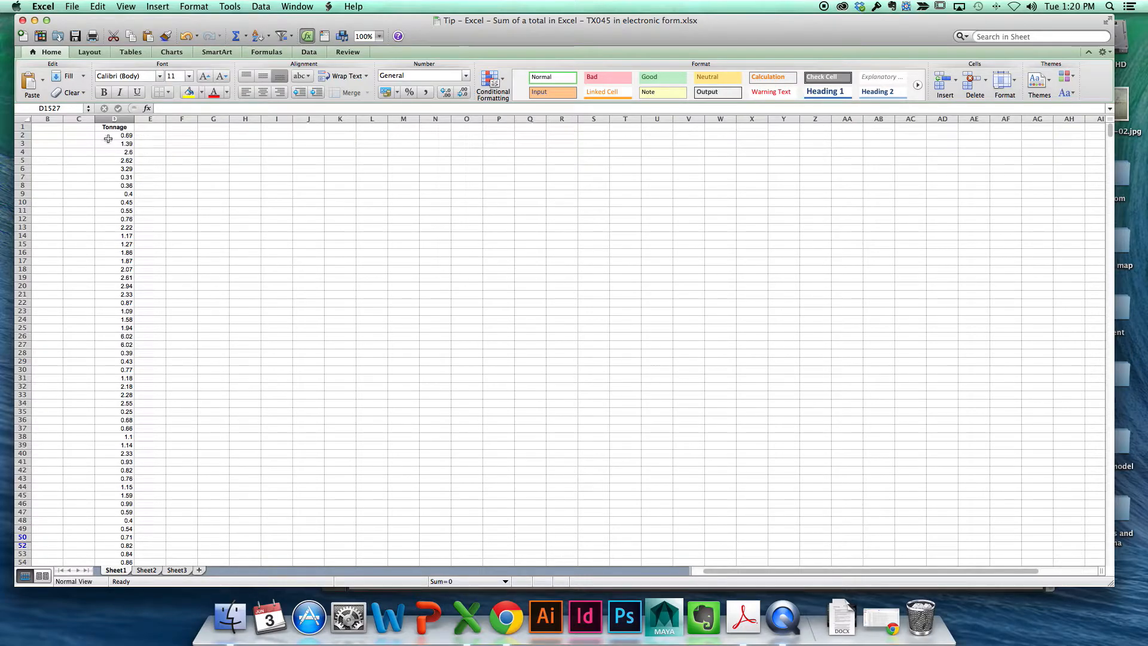
# Step: Select the Tonnage values from D2 downward, the status bar showing a selection total of 4461.58
pyautogui.click(114, 135)
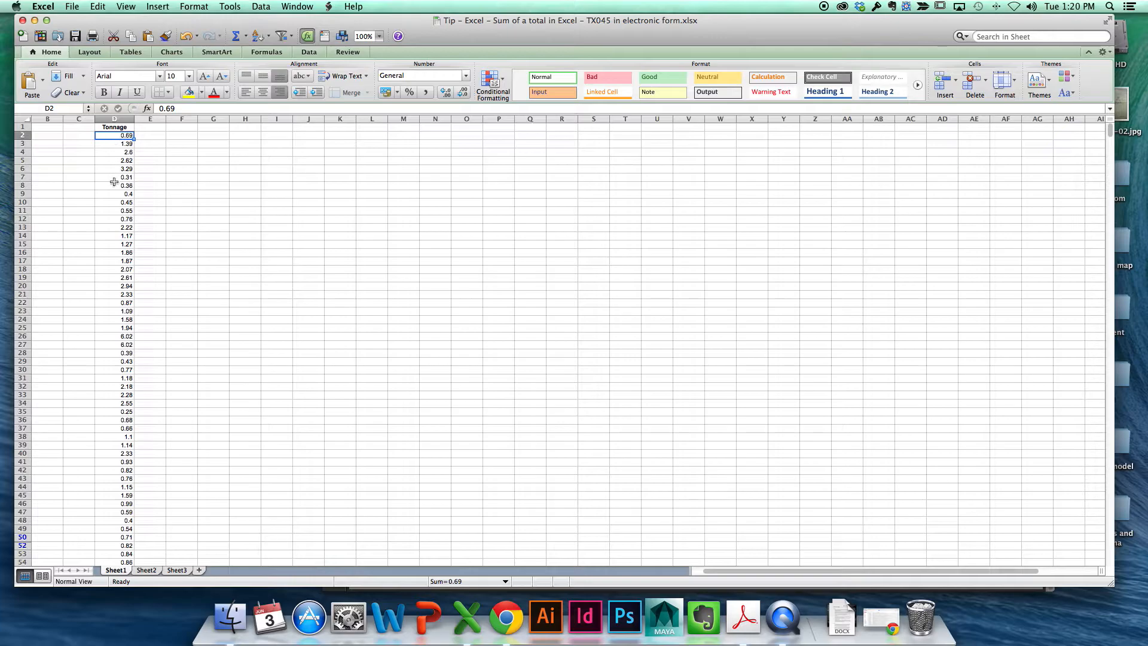
pyautogui.scroll(-3)
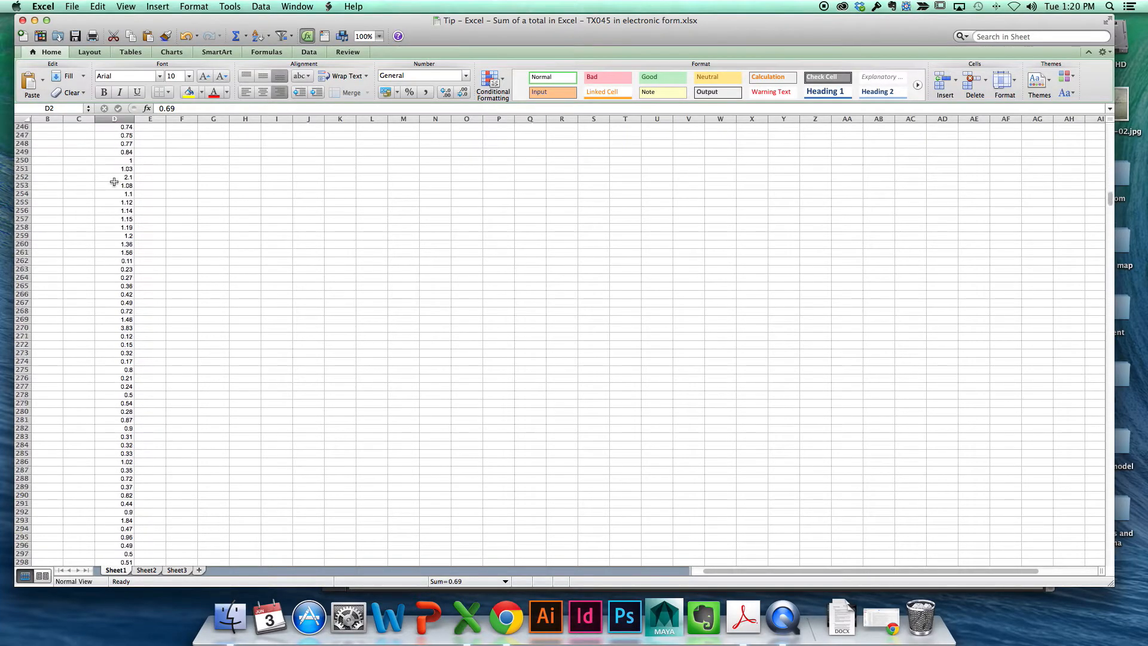
pyautogui.scroll(-3)
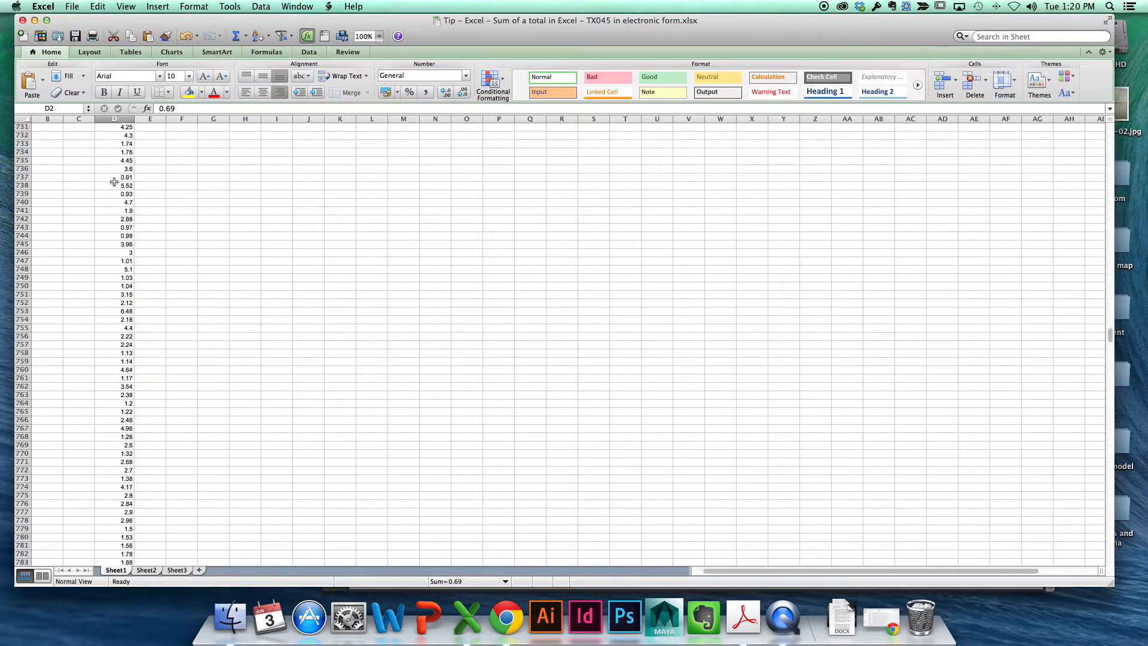
pyautogui.scroll(-3)
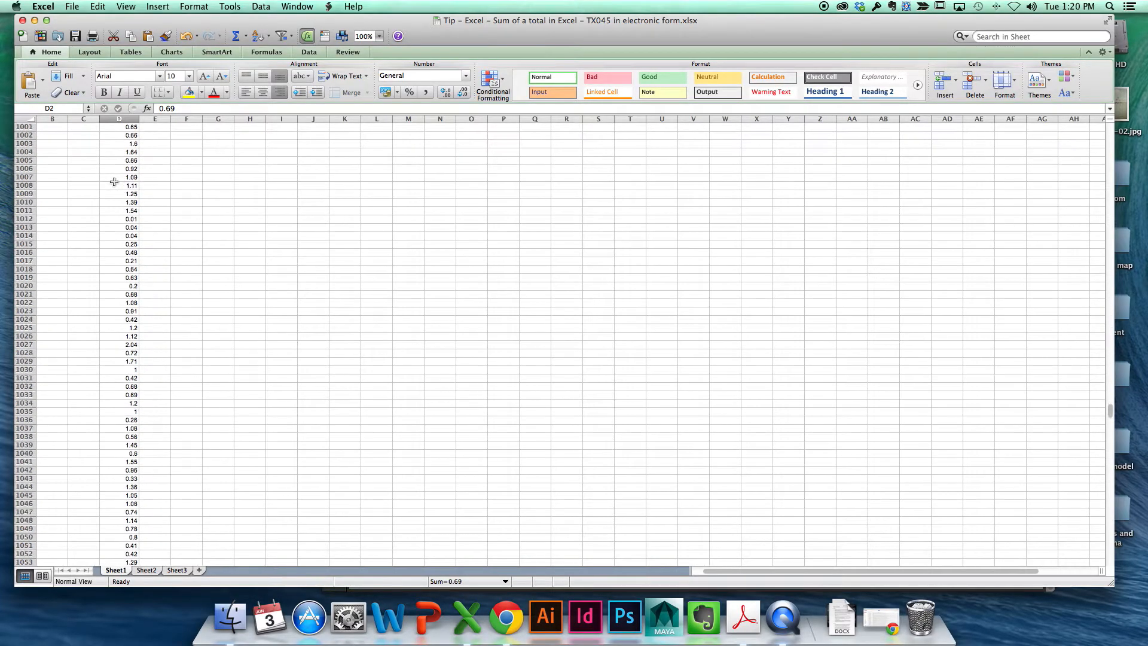
pyautogui.scroll(-3)
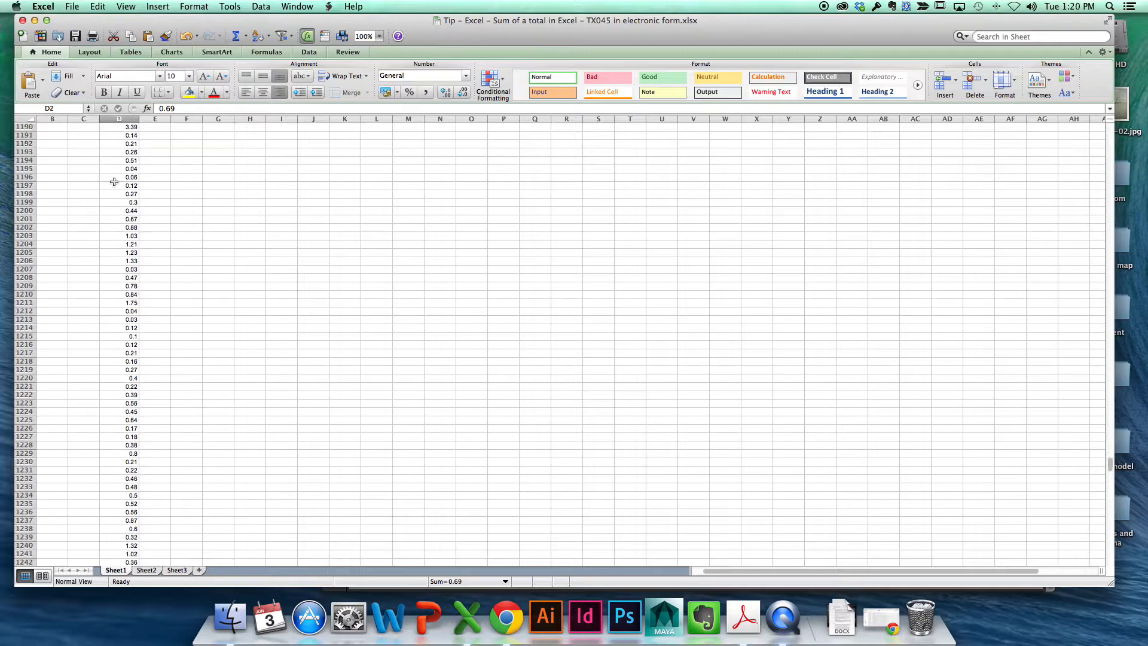
pyautogui.scroll(-3)
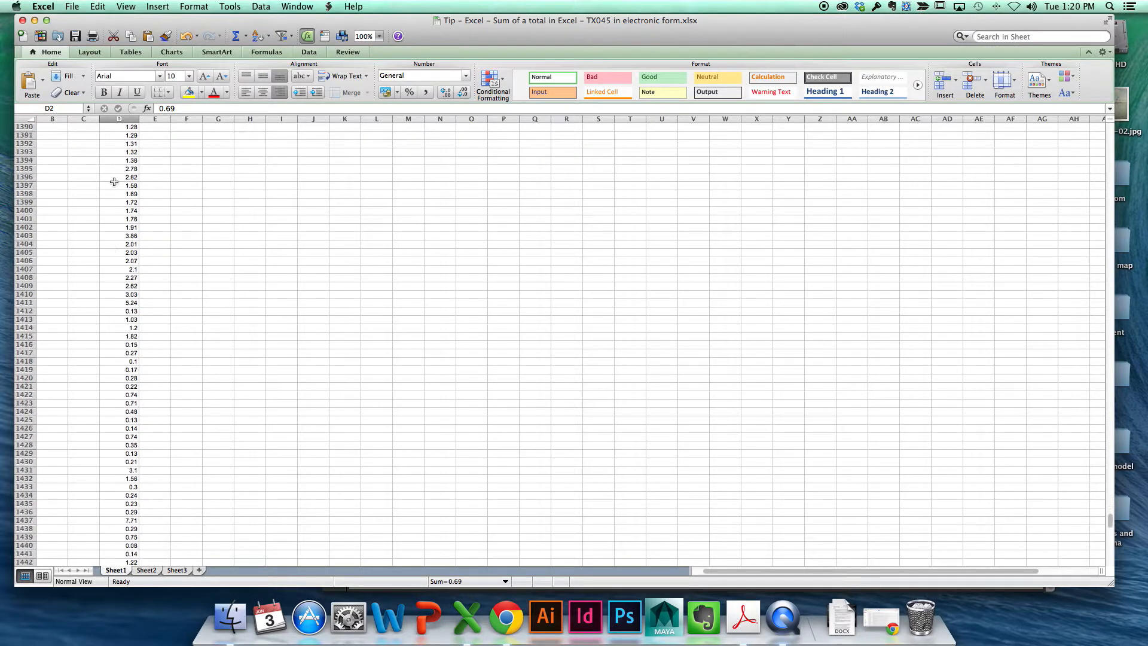
pyautogui.scroll(-3)
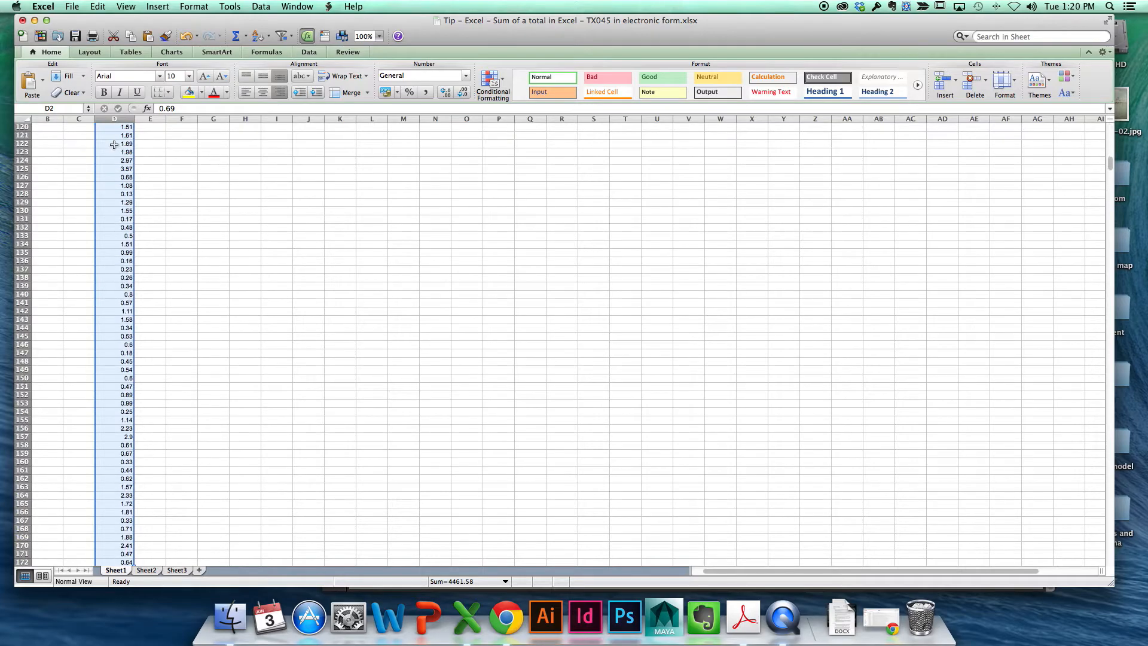
# Step: Scroll to the last Tonnage data row above D1527, ready for the AutoSum total
pyautogui.scroll(-3)
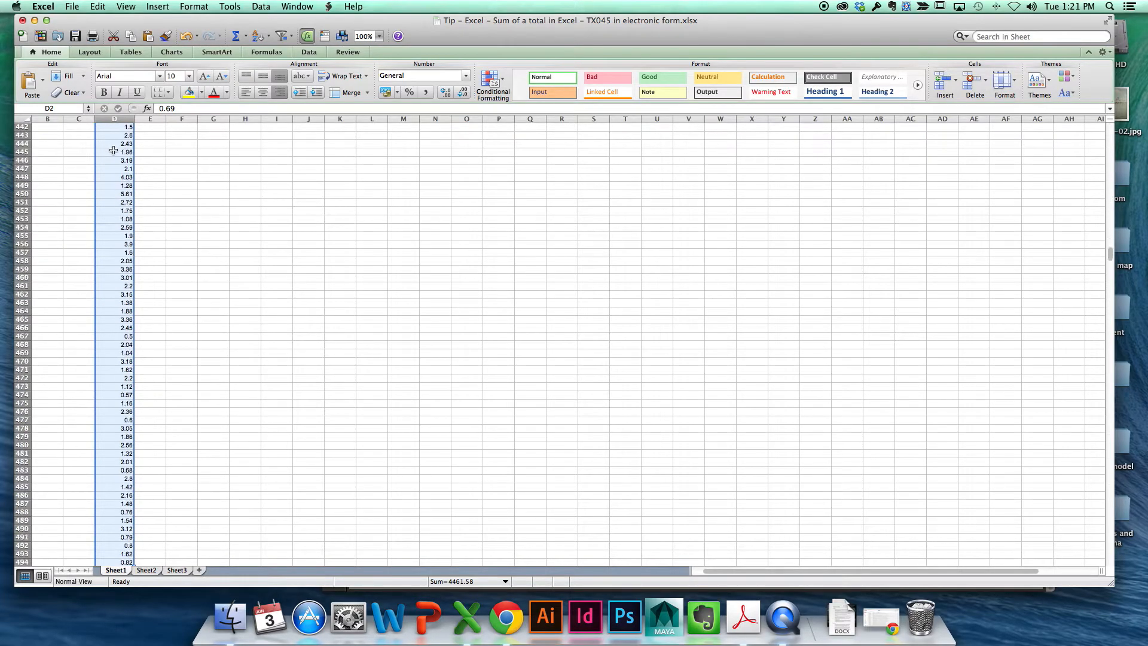
pyautogui.scroll(-3)
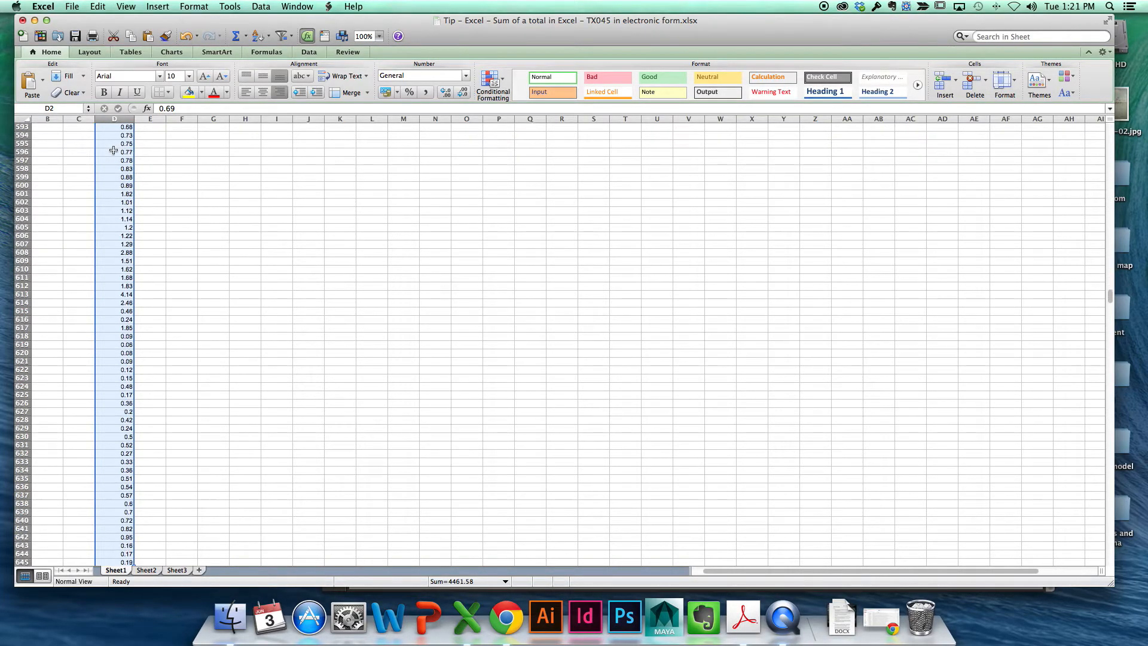
pyautogui.scroll(-3)
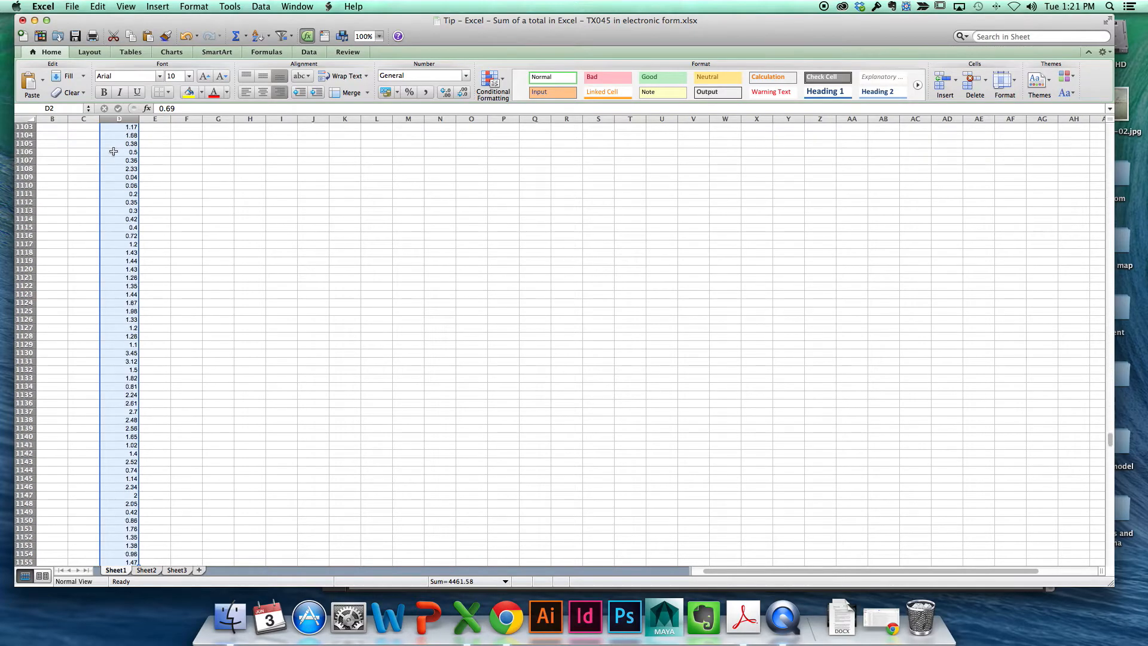
pyautogui.scroll(-3)
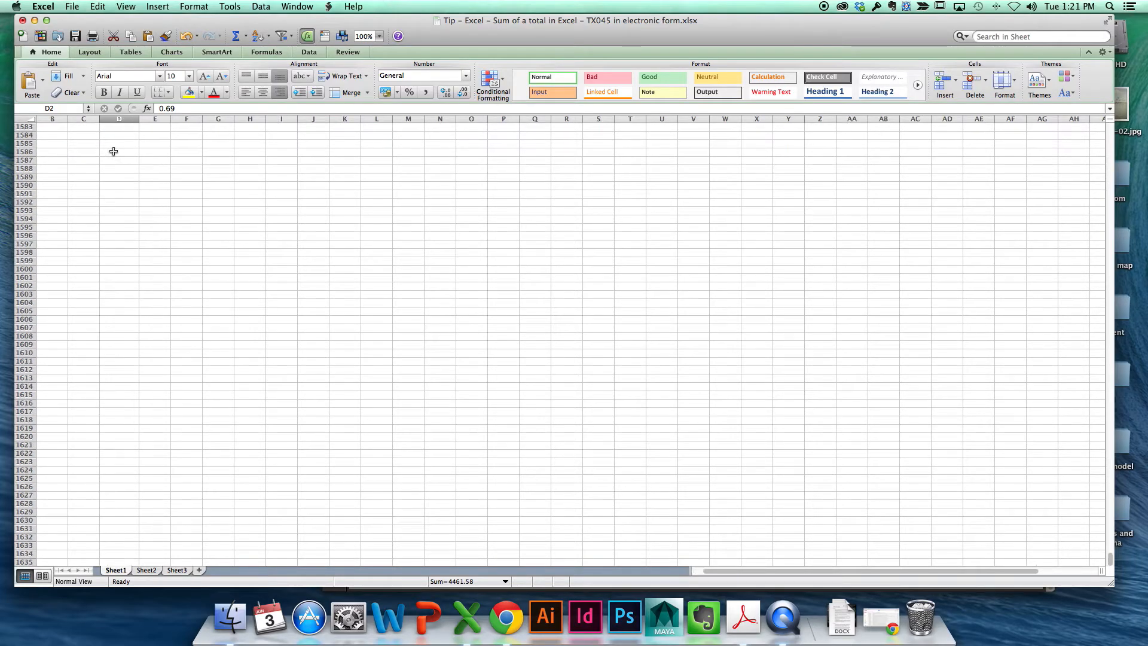
pyautogui.scroll(3)
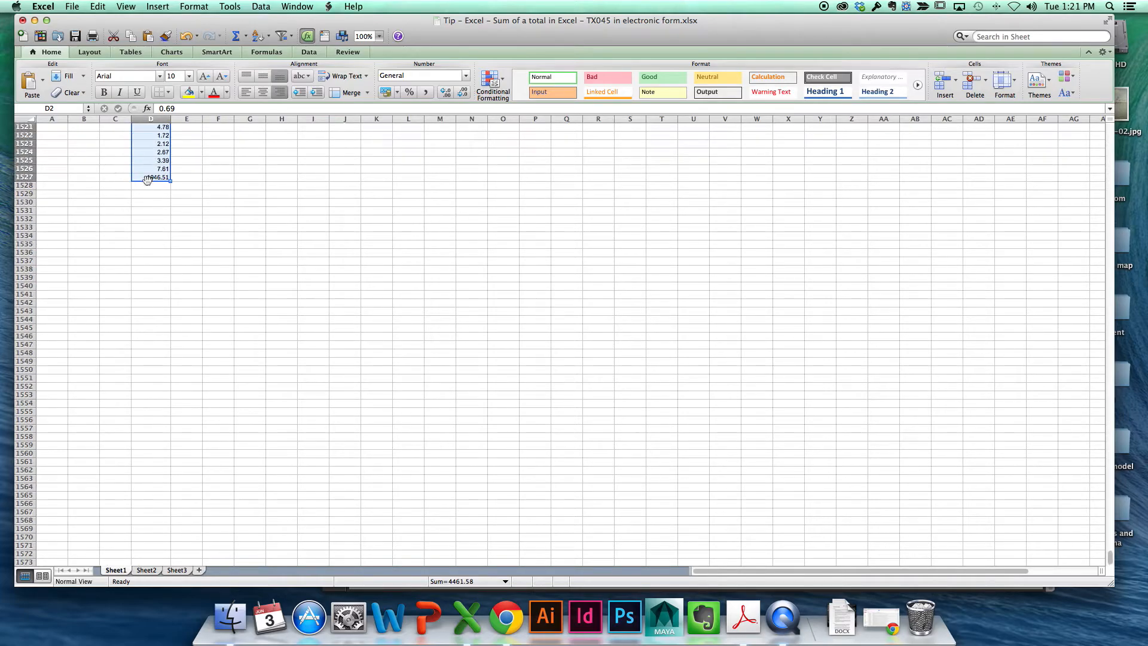
pyautogui.click(151, 177)
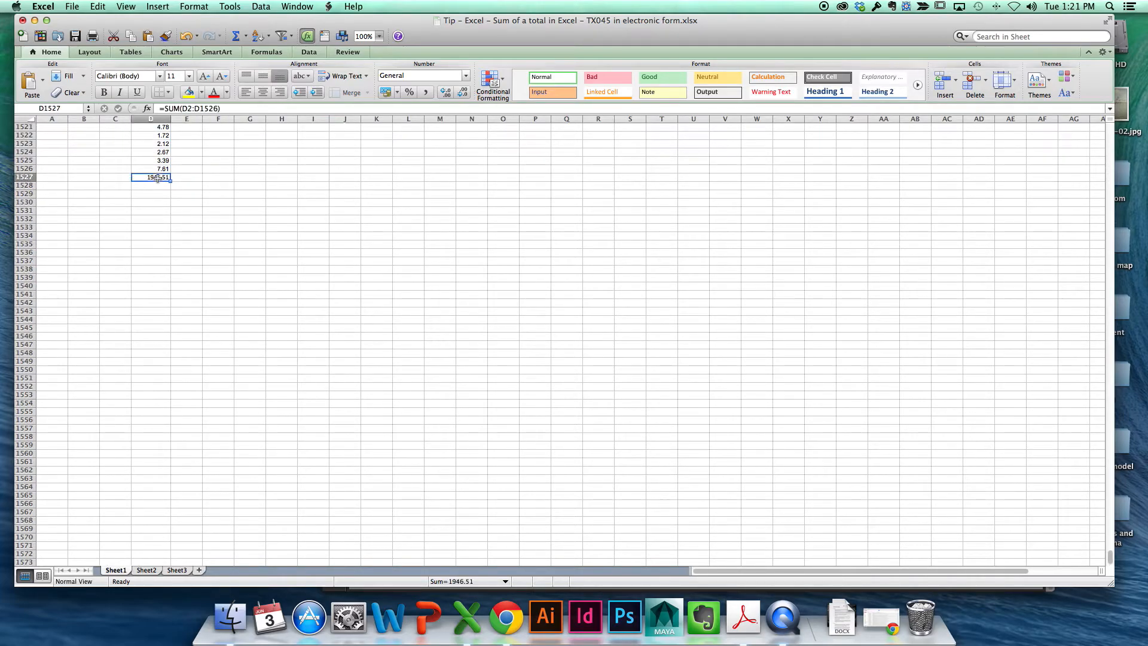
pyautogui.moveTo(184, 269)
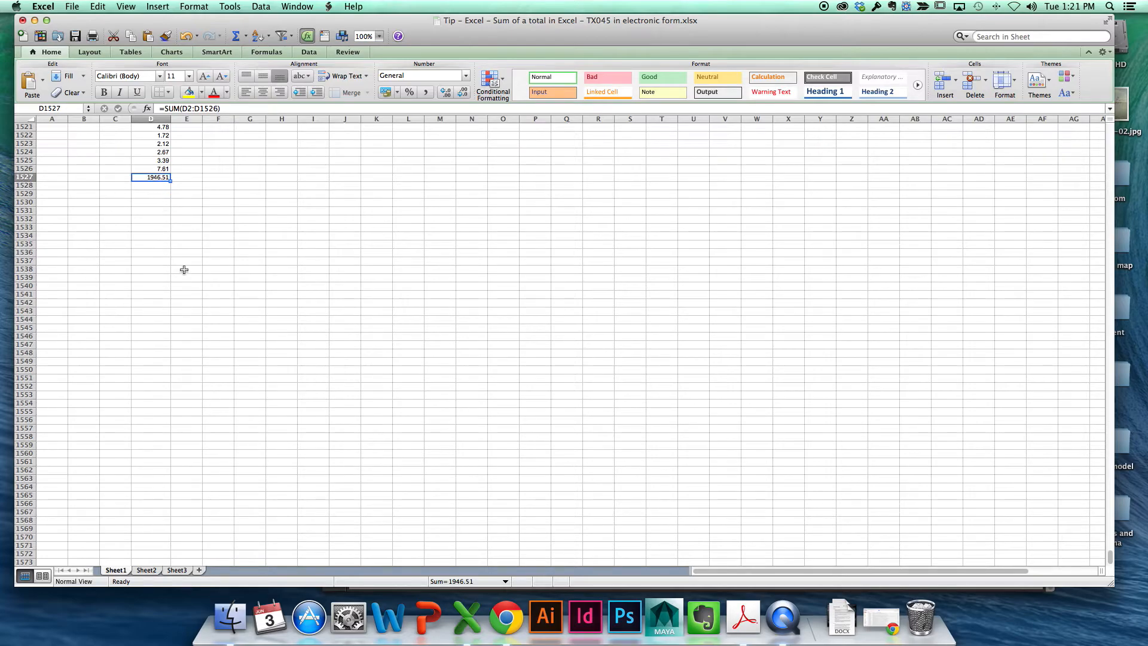
pyautogui.moveTo(165, 249)
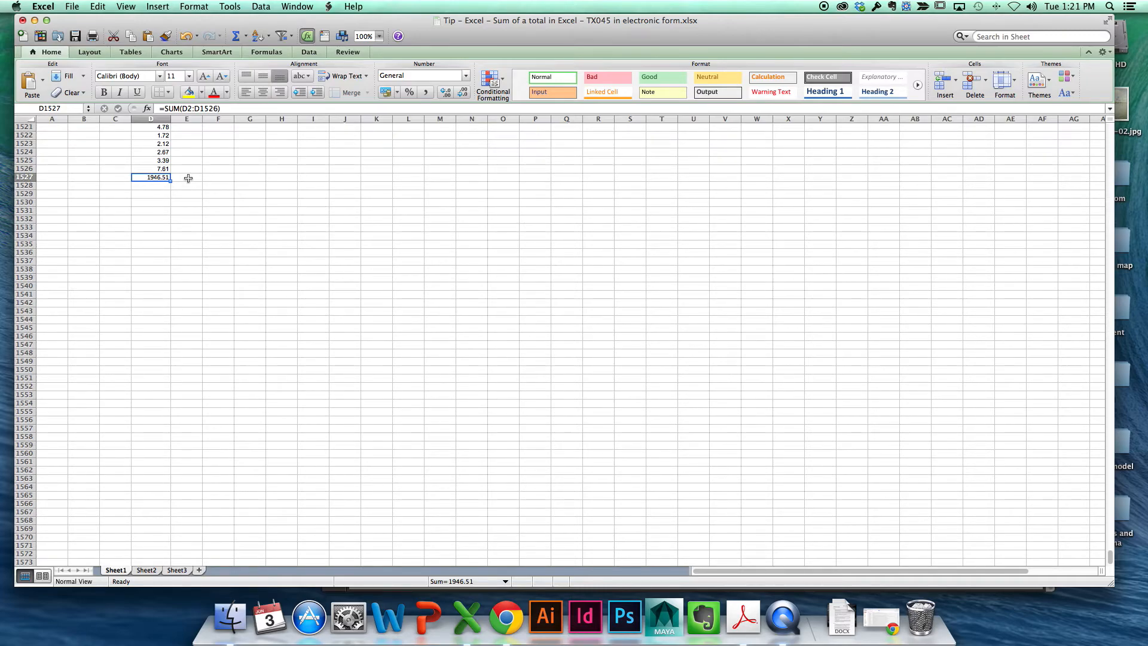
pyautogui.moveTo(742, 615)
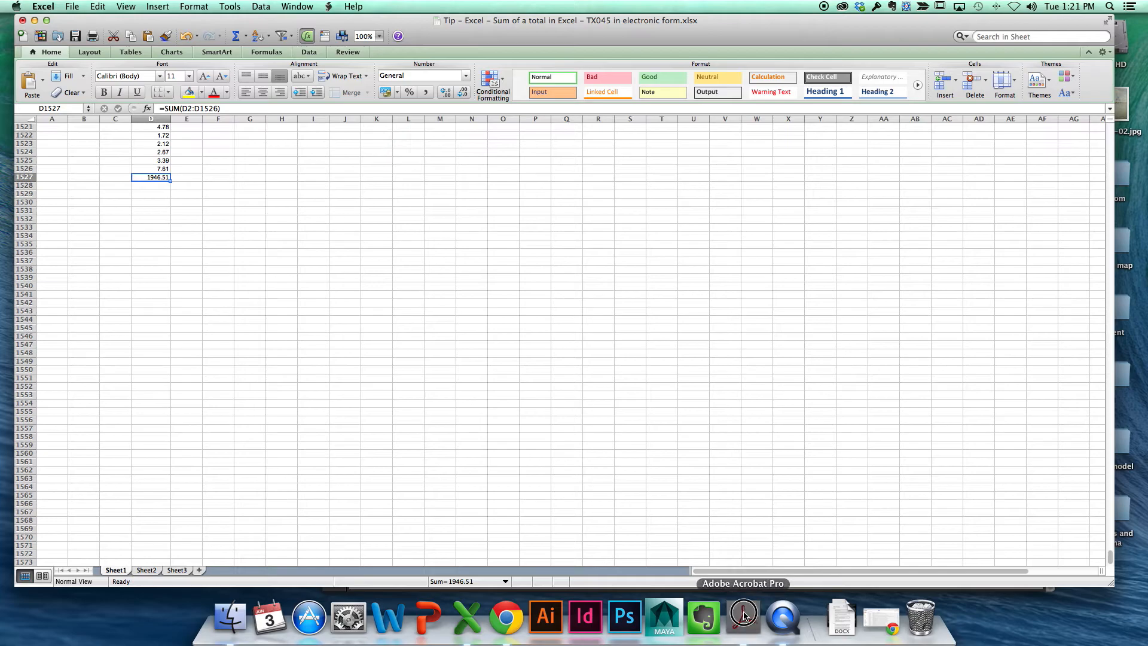
pyautogui.click(743, 615)
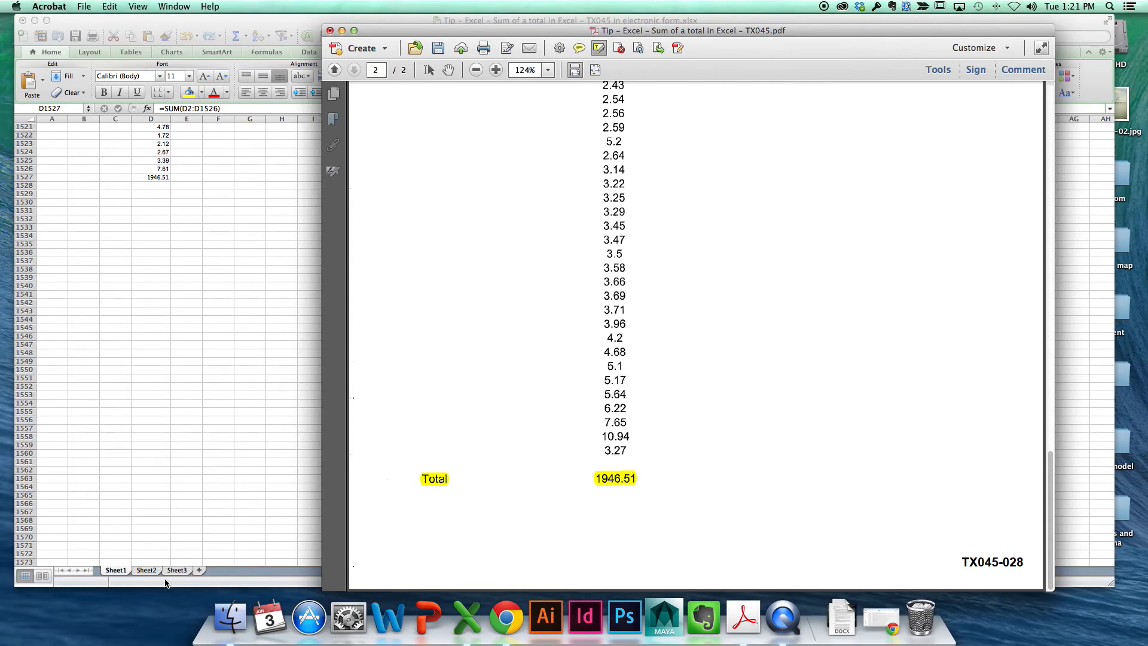
pyautogui.moveTo(256, 531)
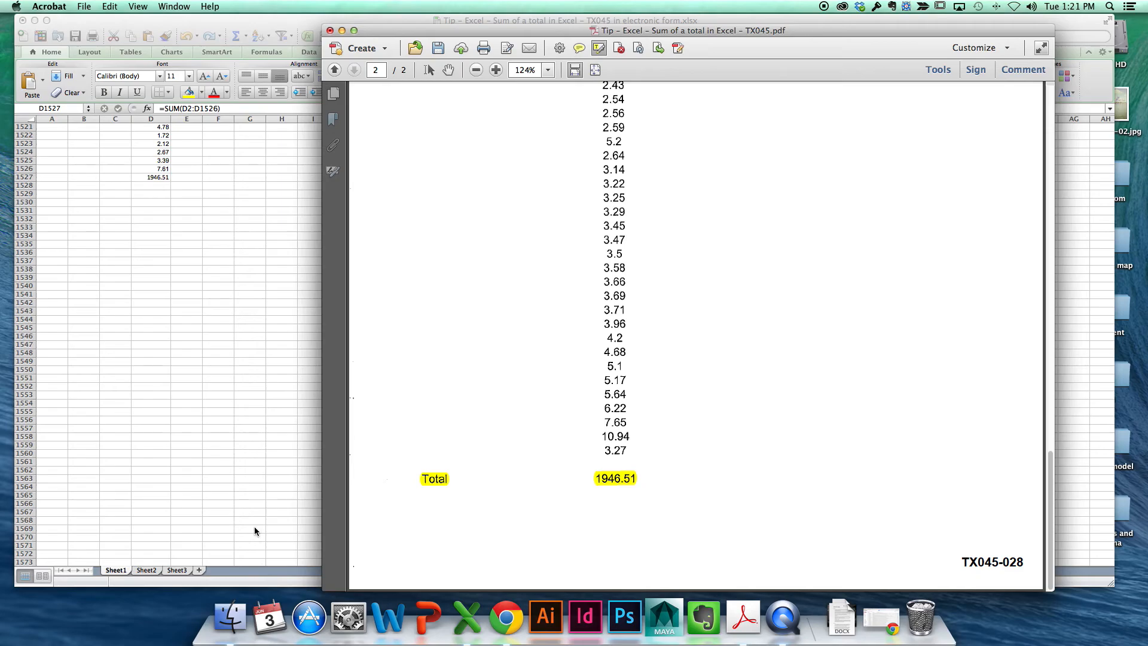
pyautogui.moveTo(845, 231)
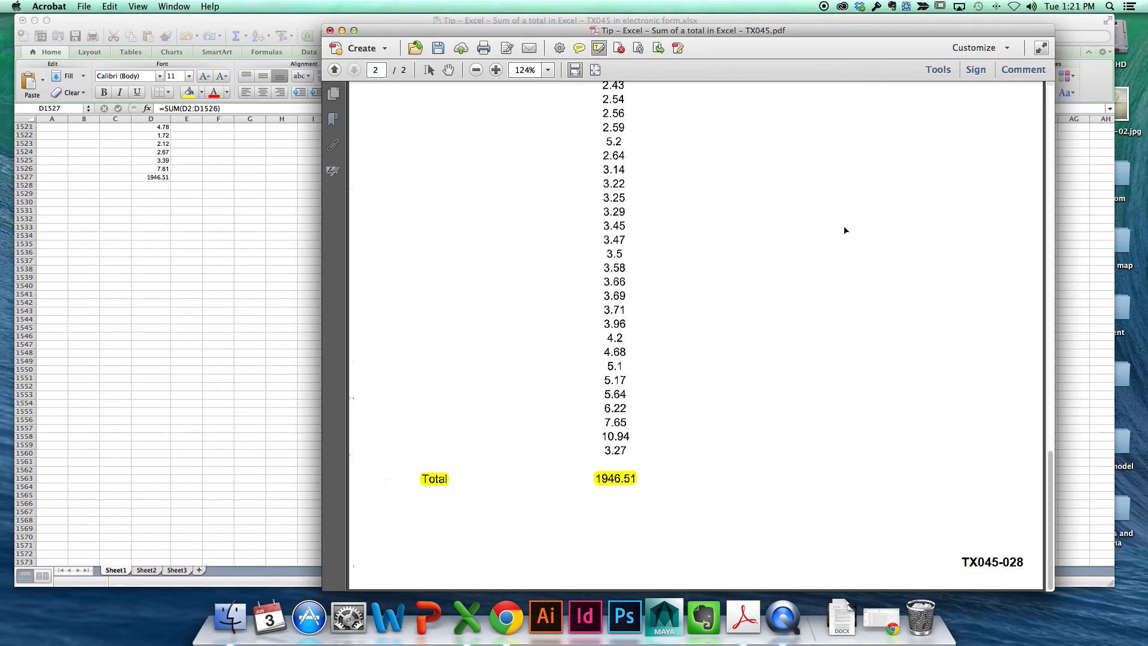